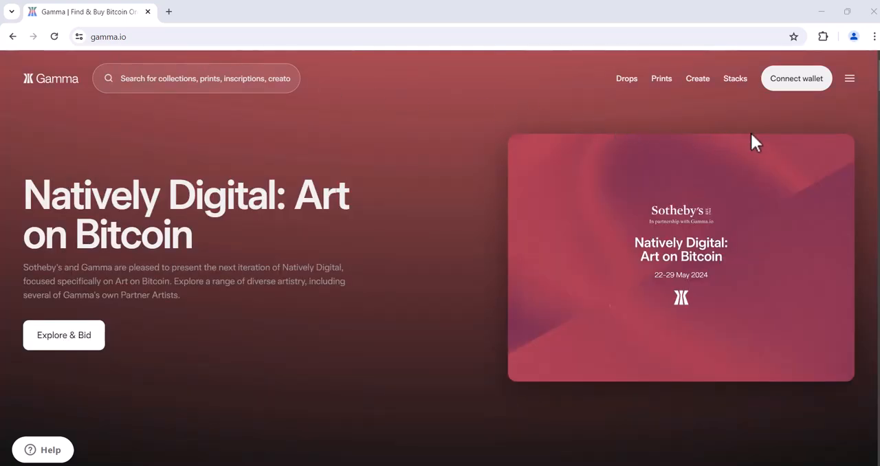
pyautogui.moveTo(795, 89)
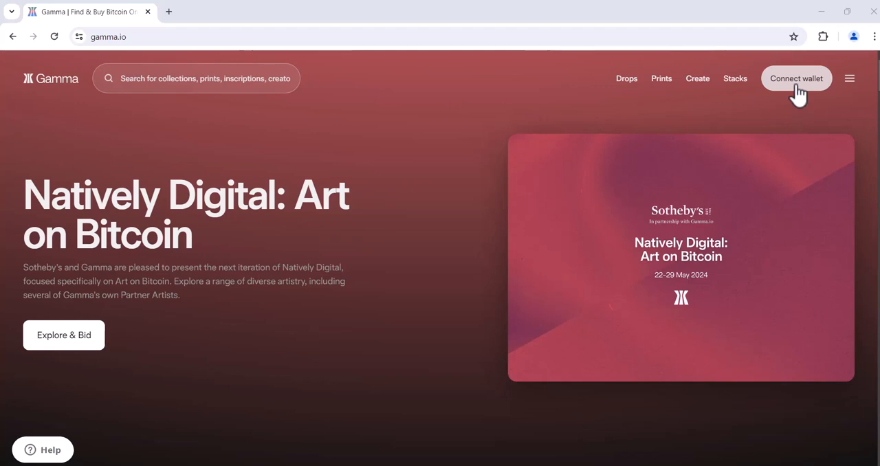
# Step: Connect the Xverse bitcoin wallet by approving its connection request
pyautogui.click(796, 78)
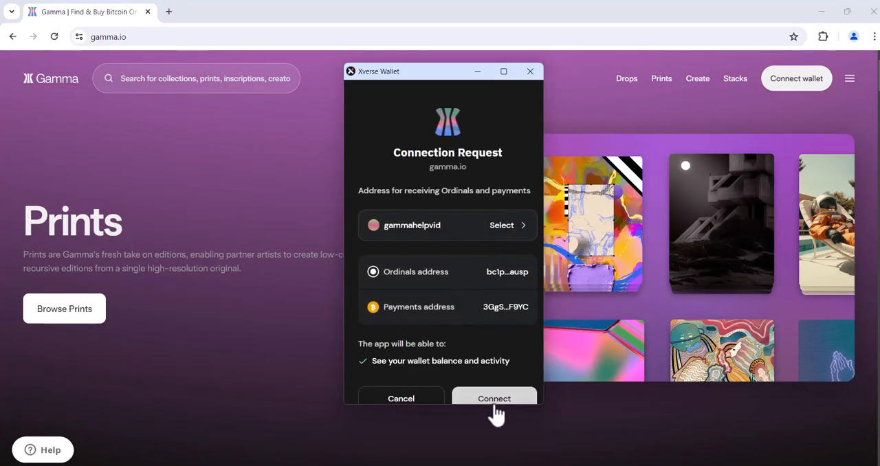
pyautogui.click(494, 398)
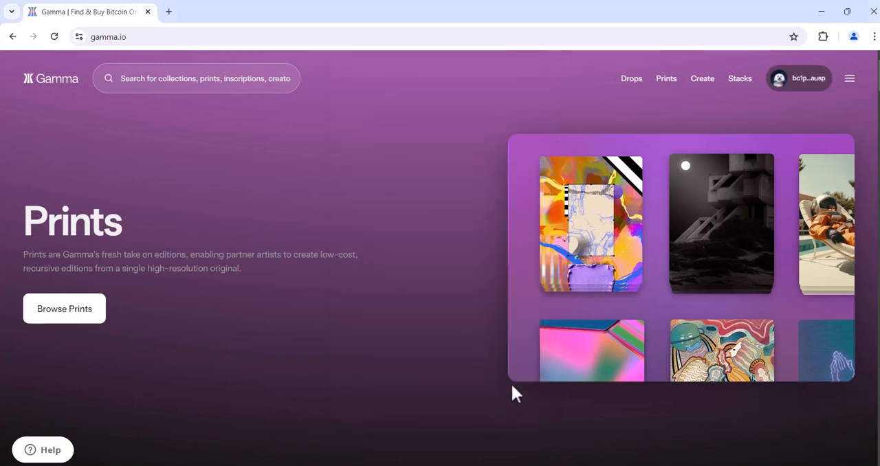
pyautogui.moveTo(789, 113)
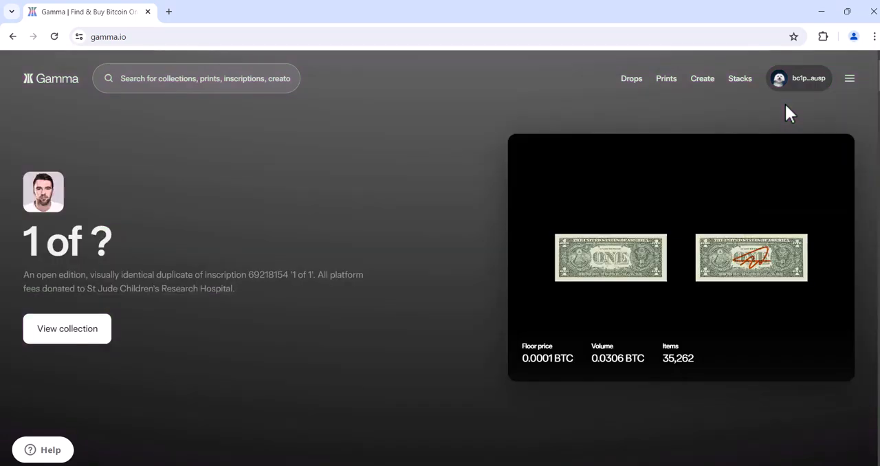
pyautogui.moveTo(702, 78)
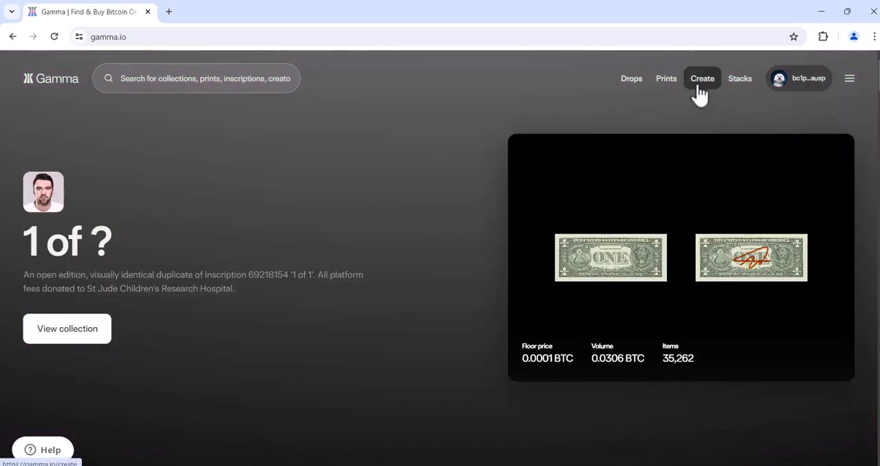
# Step: Choose Create collection mint, sign the Xverse login message, and reach the Details form
pyautogui.click(702, 77)
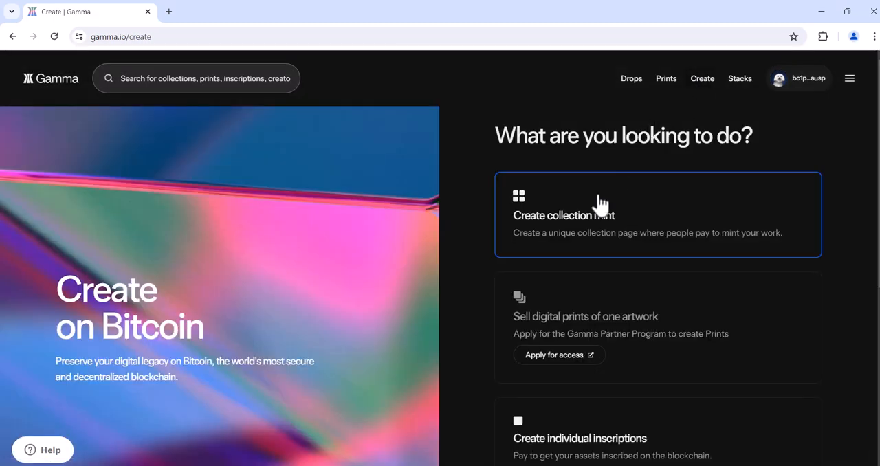
pyautogui.moveTo(603, 233)
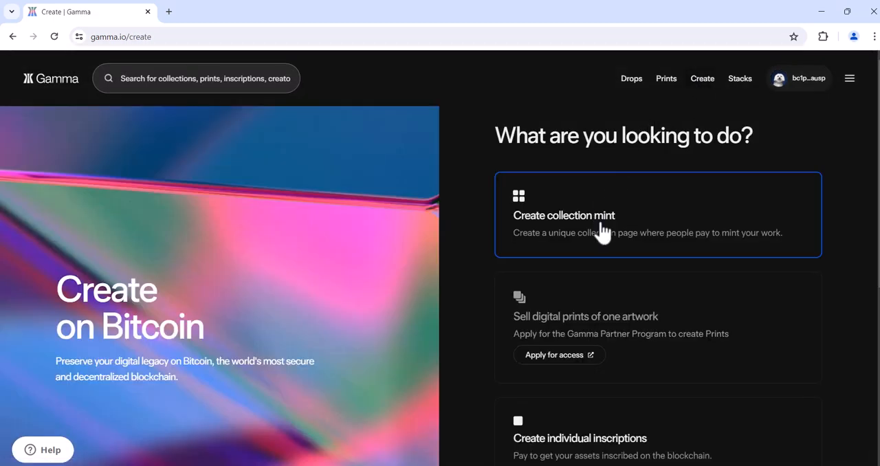
pyautogui.scroll(-3)
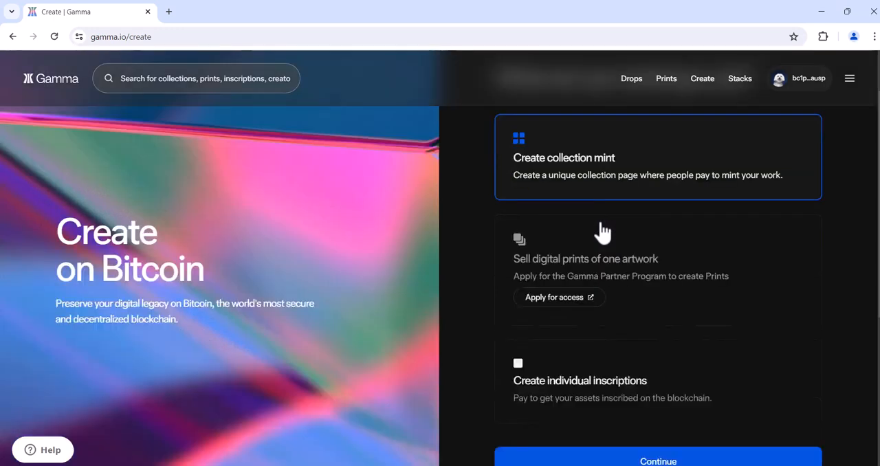
pyautogui.click(660, 462)
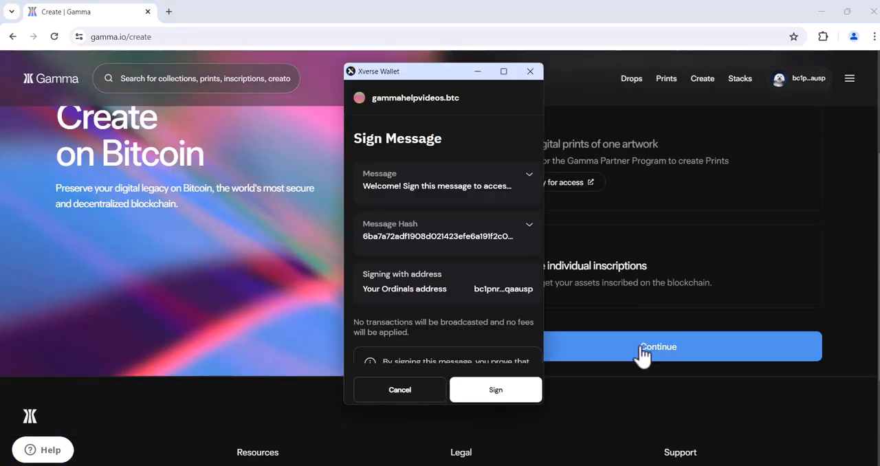
pyautogui.click(496, 390)
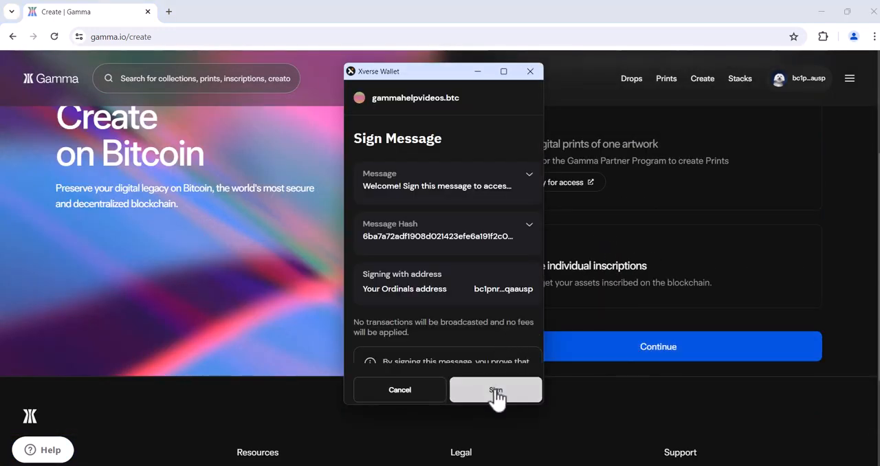
pyautogui.click(496, 390)
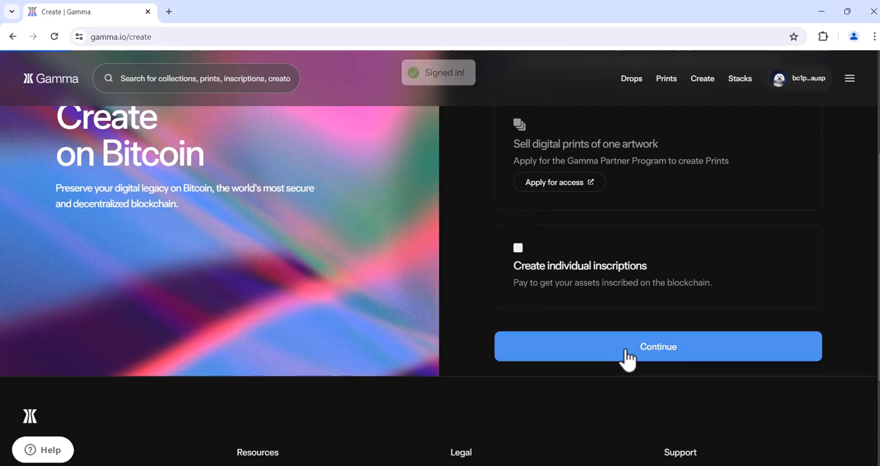
pyautogui.click(658, 346)
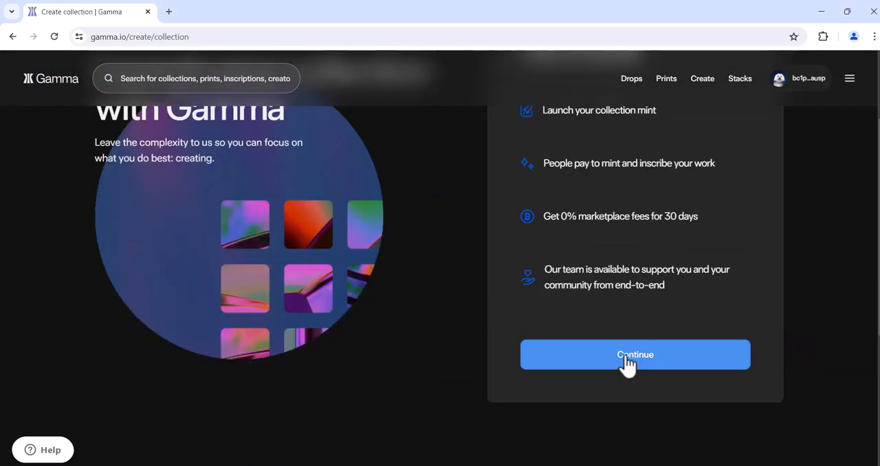
pyautogui.click(635, 354)
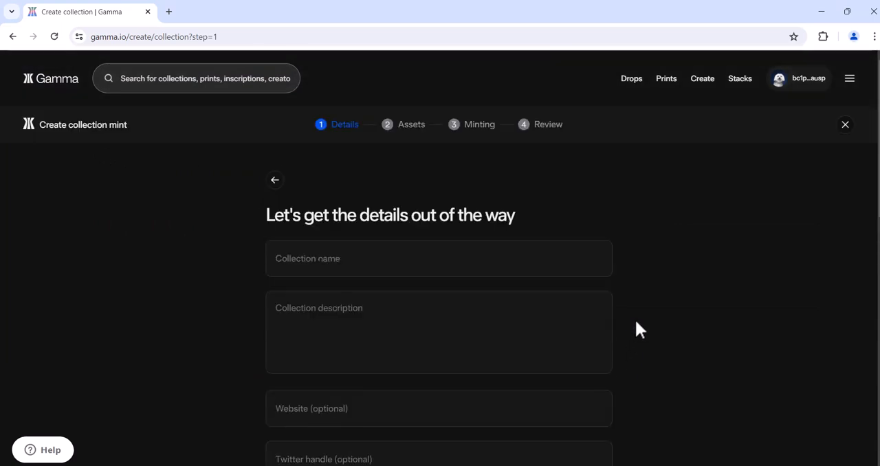
pyautogui.moveTo(358, 243)
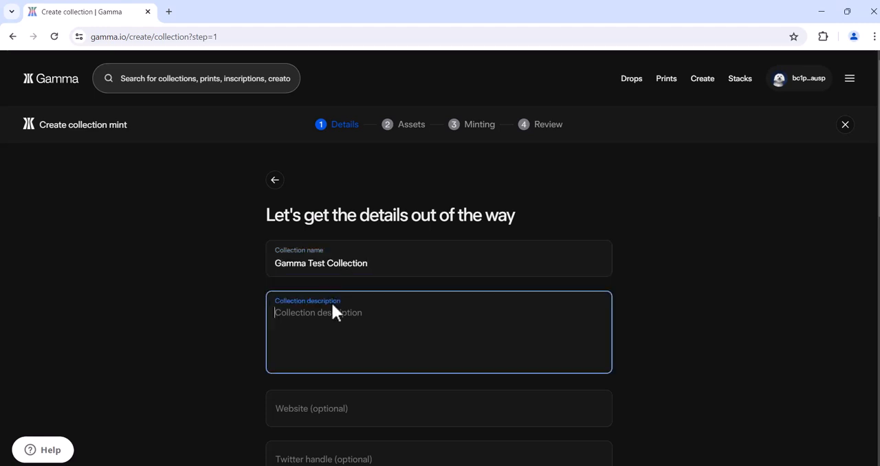
# Step: Enter 'Gamma Test Collection' as both the collection name and description
pyautogui.write('Gamma Test Collection')
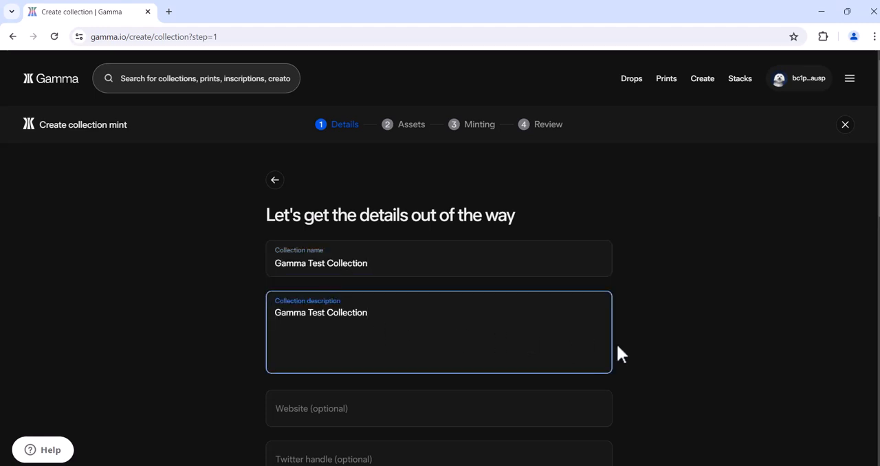
pyautogui.scroll(-3)
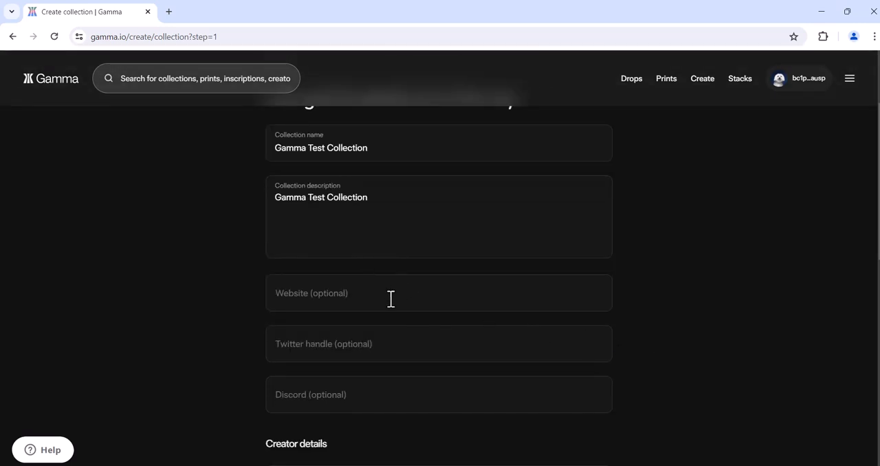
pyautogui.moveTo(408, 348)
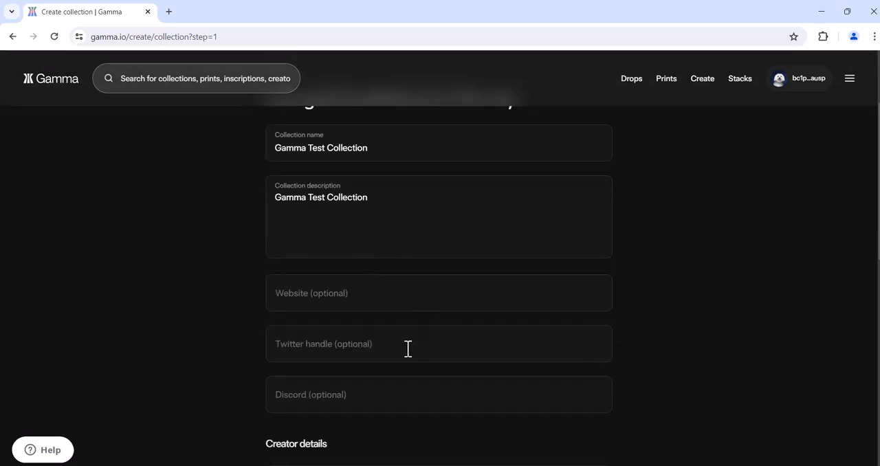
pyautogui.moveTo(396, 398)
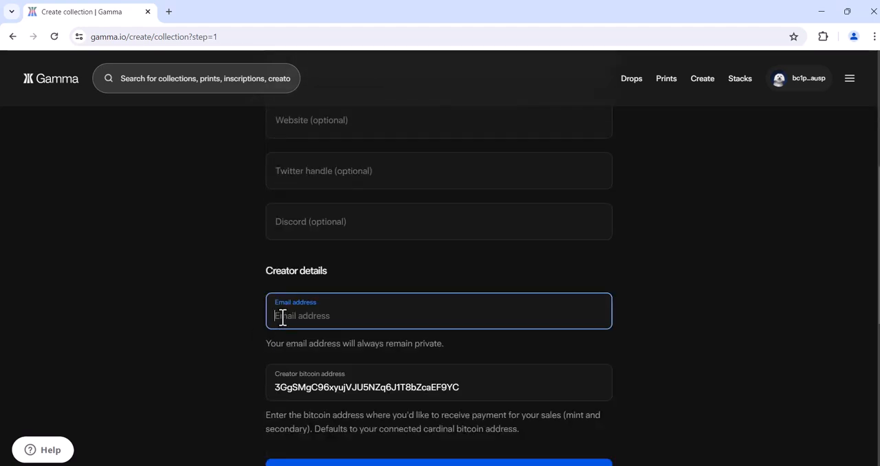
pyautogui.write('test@gamma.io')
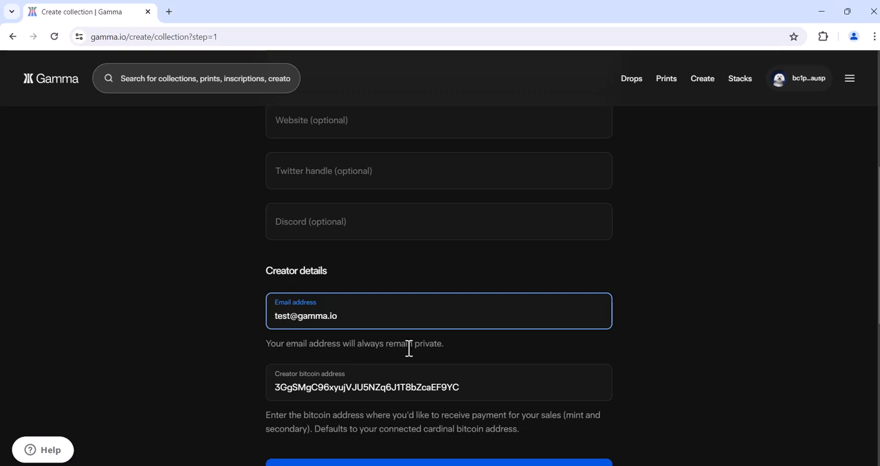
pyautogui.click(495, 383)
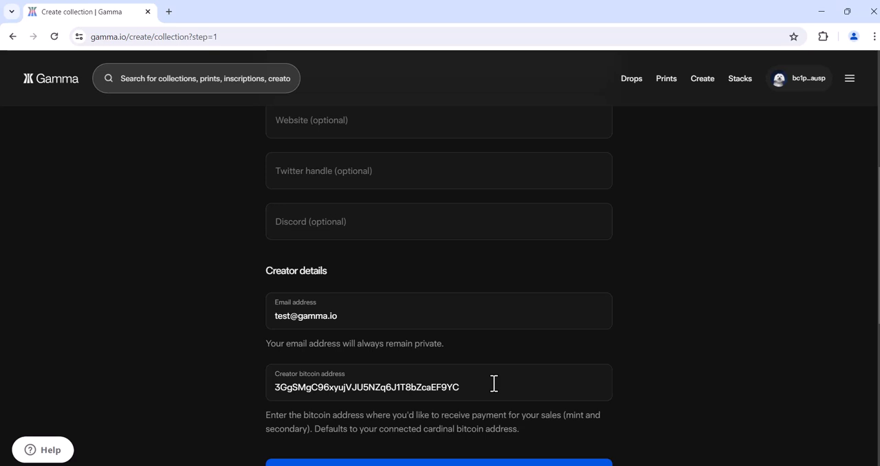
pyautogui.click(501, 386)
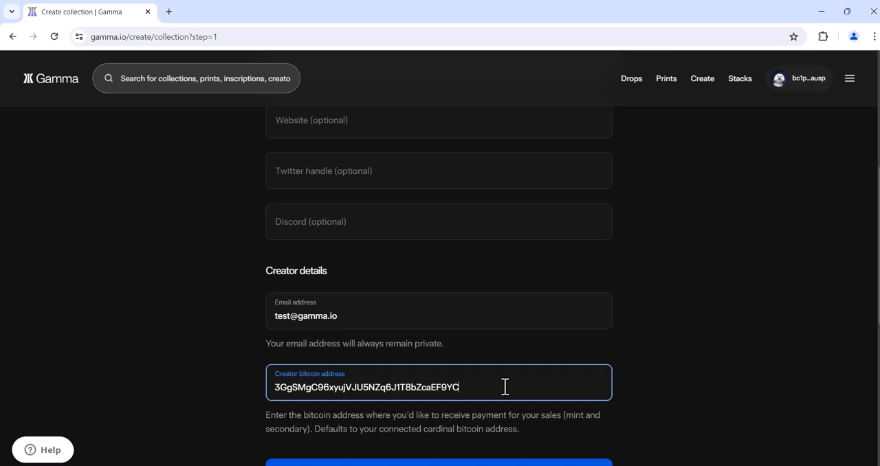
pyautogui.scroll(-3)
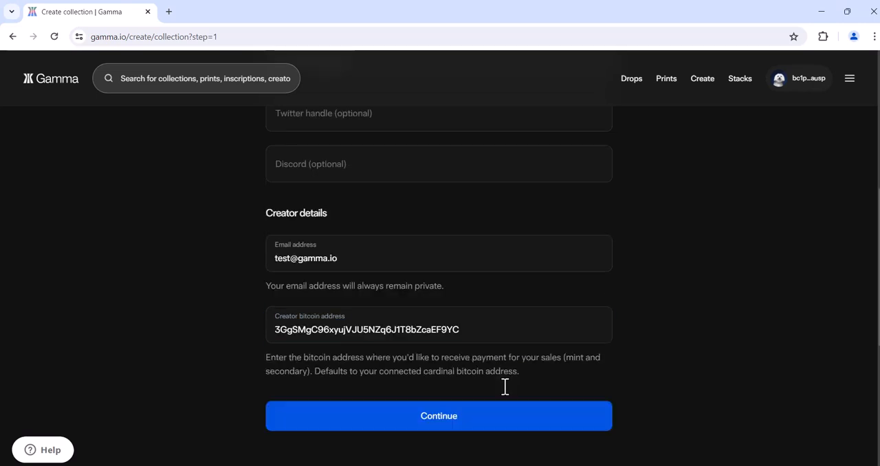
pyautogui.moveTo(471, 421)
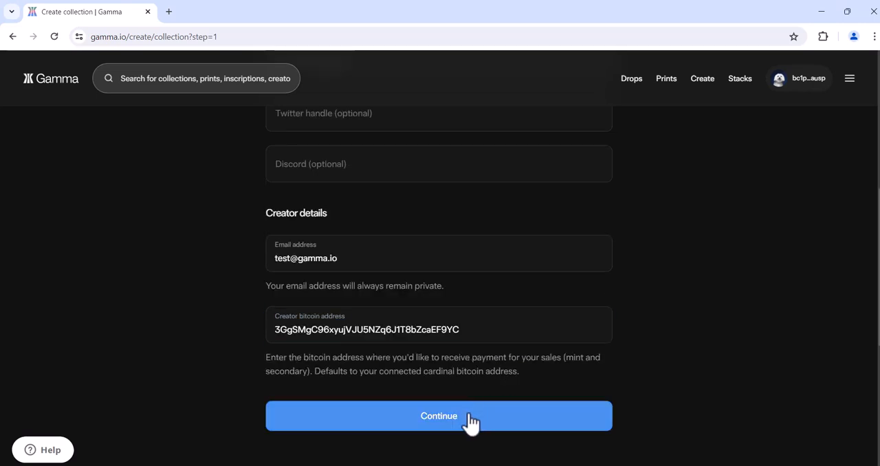
pyautogui.click(439, 416)
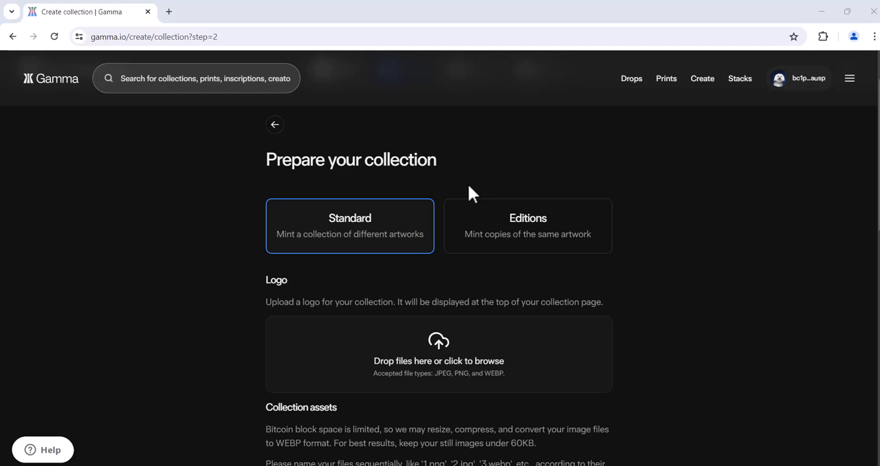
pyautogui.moveTo(509, 234)
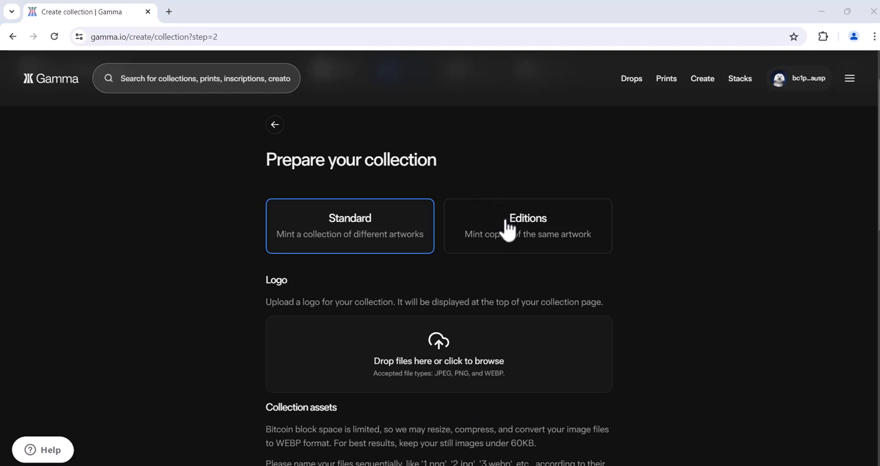
# Step: Select Editions and enter inscription ID 03ef823d…fai0 to show the white dog preview
pyautogui.click(528, 226)
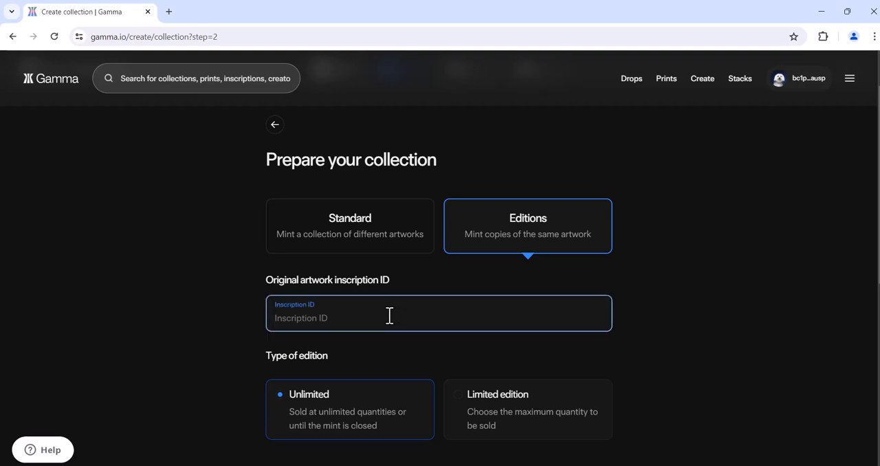
pyautogui.write('03ef823dd49bfcea8d6263be03b6b3569a31742bb0d7dc085616ccd6adf1fai0')
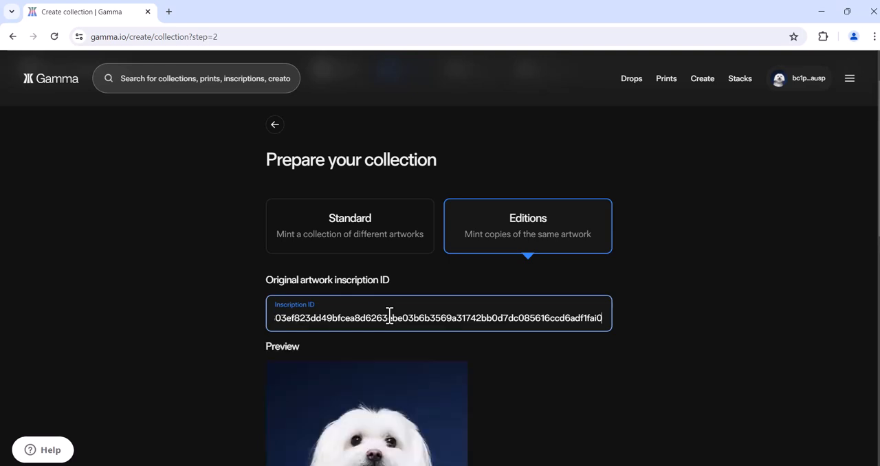
pyautogui.scroll(-3)
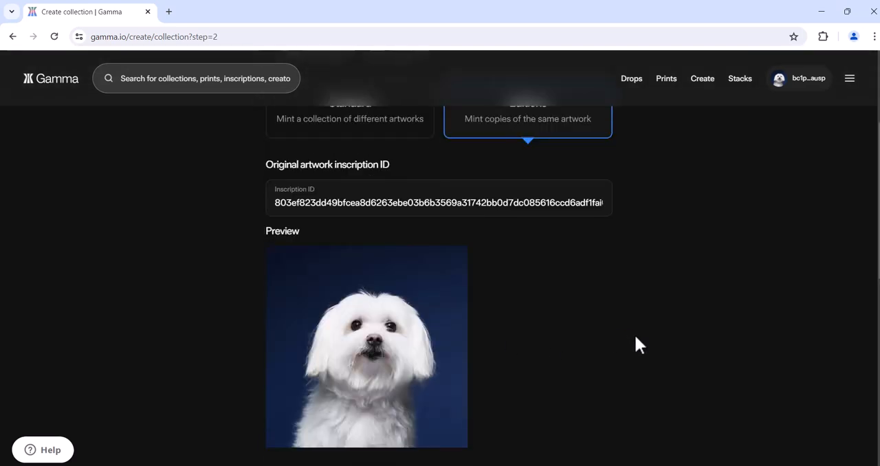
pyautogui.moveTo(504, 377)
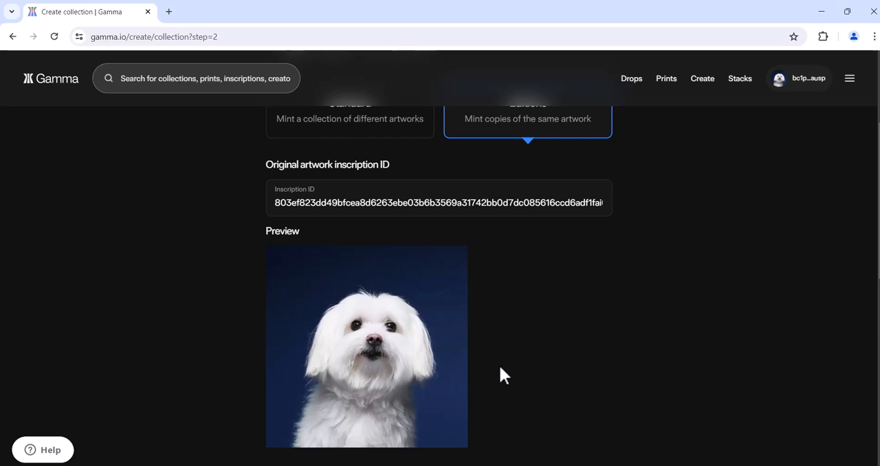
pyautogui.scroll(-3)
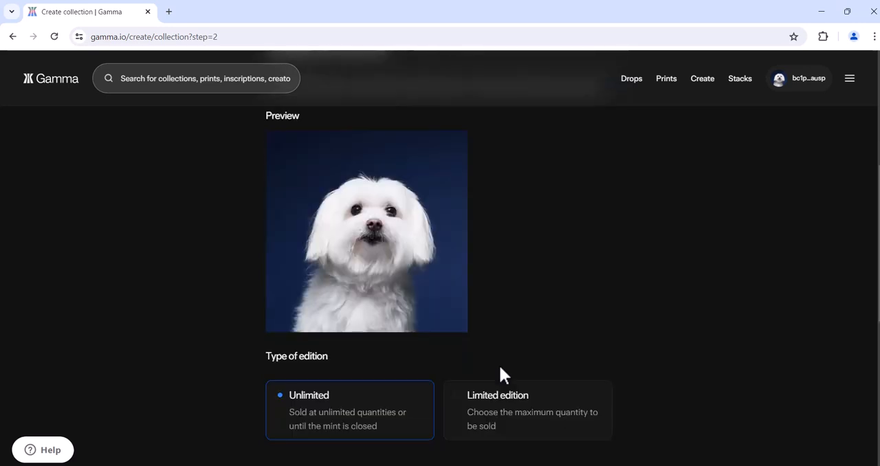
# Step: Keep the Unlimited edition type and advance to Set up your mint
pyautogui.scroll(-3)
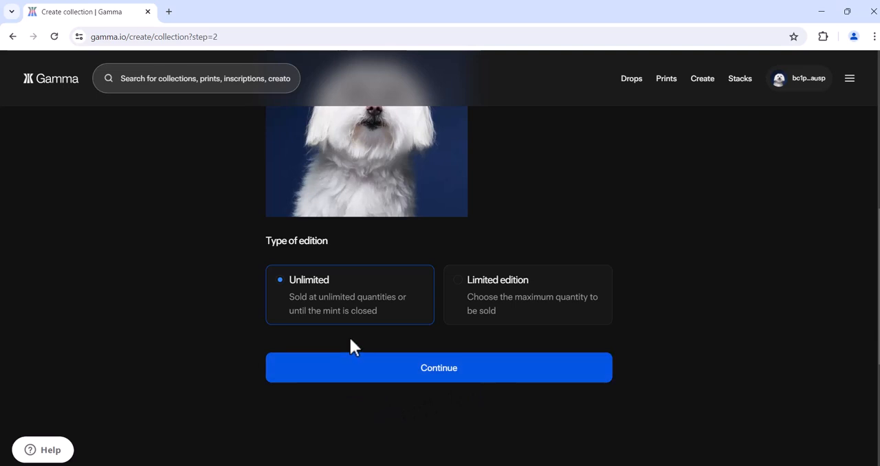
pyautogui.moveTo(500, 341)
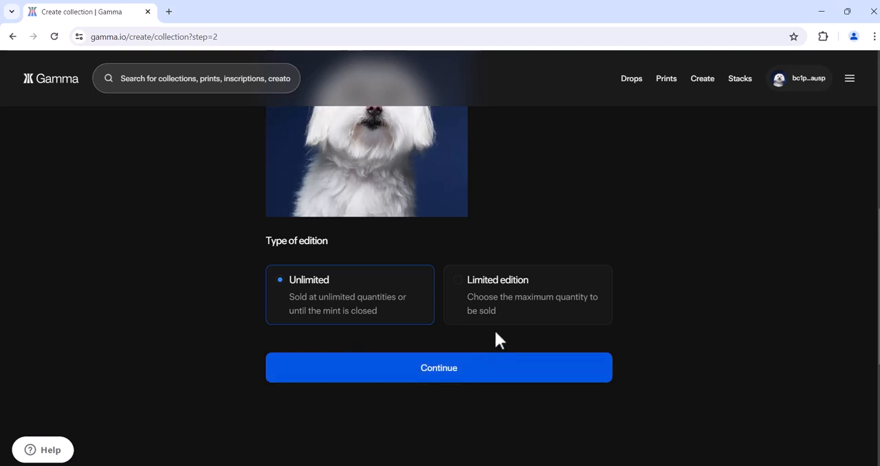
pyautogui.moveTo(504, 323)
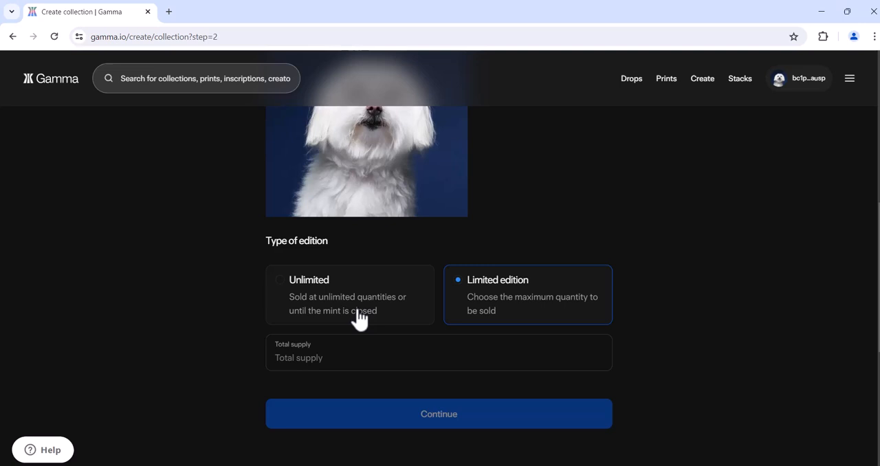
pyautogui.click(349, 295)
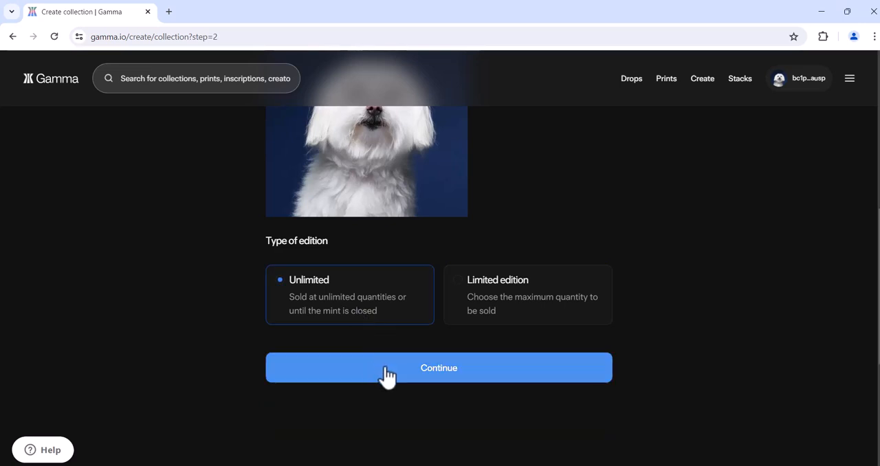
pyautogui.click(438, 368)
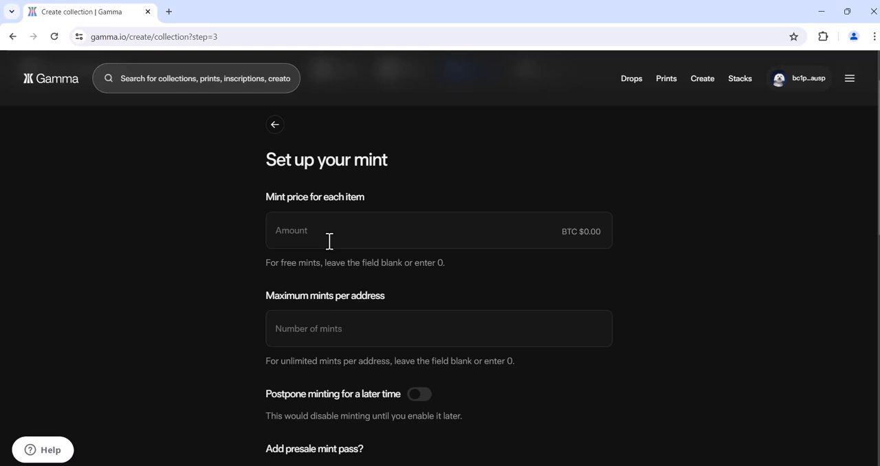
# Step: Enter 0.0002 BTC in the per-item mint price Amount field
pyautogui.click(329, 234)
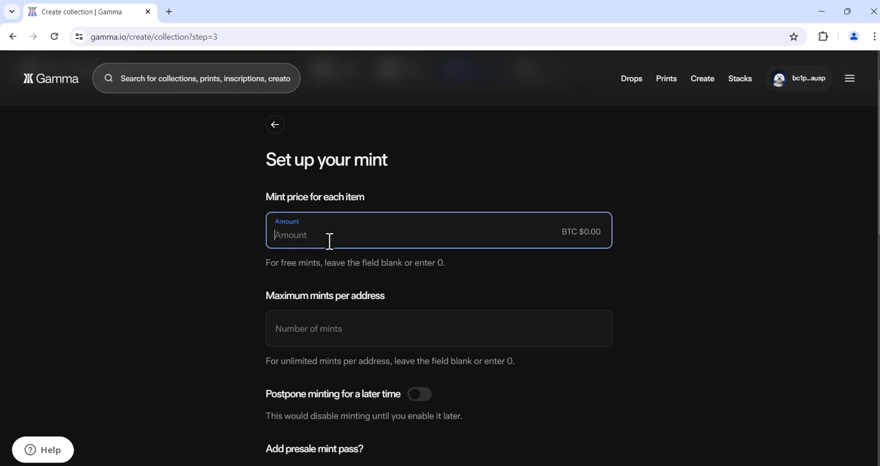
pyautogui.write('0')
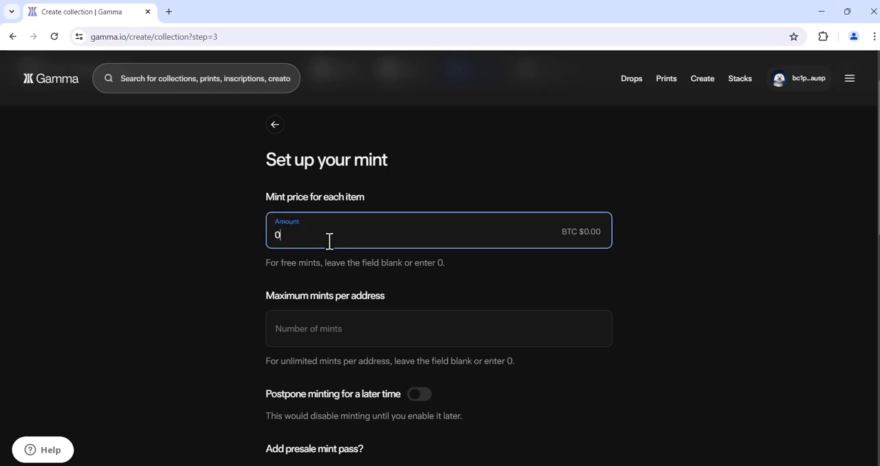
pyautogui.write('.0002')
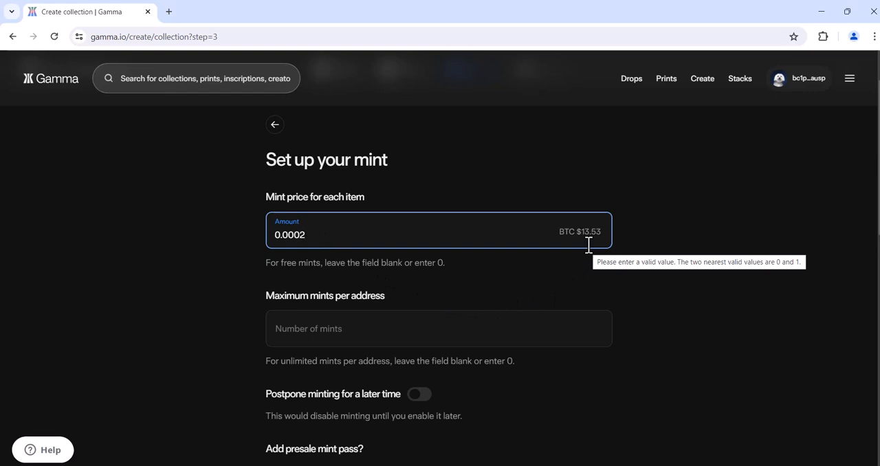
pyautogui.moveTo(411, 309)
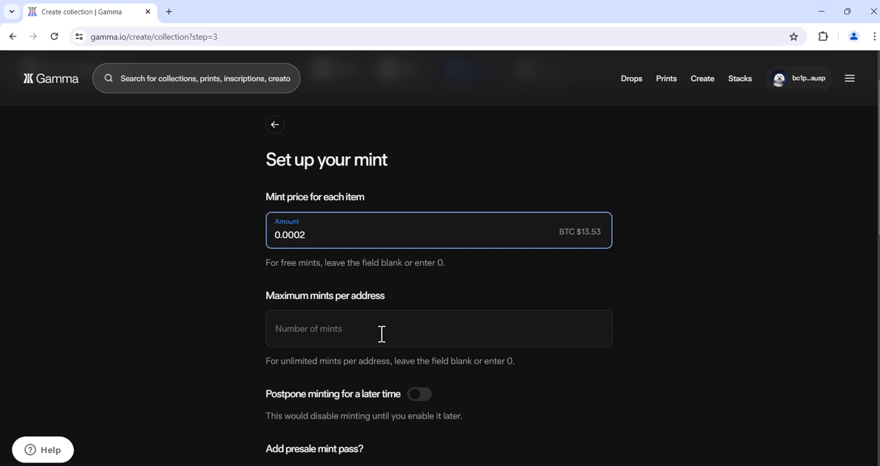
pyautogui.moveTo(459, 340)
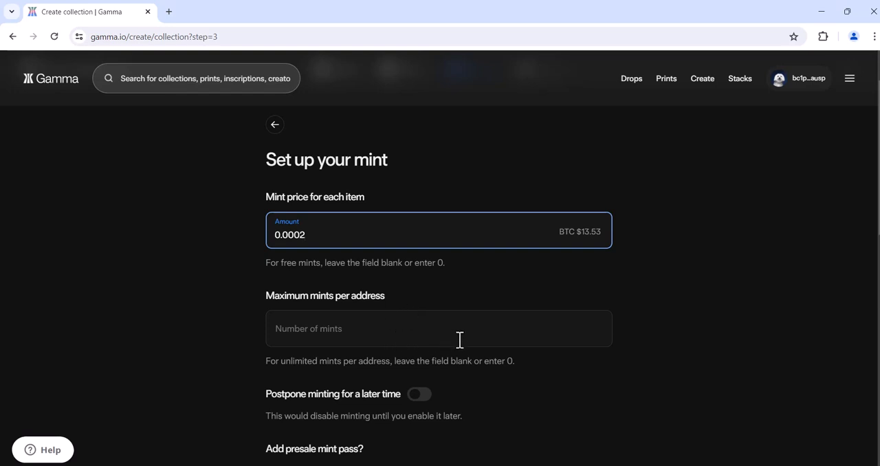
# Step: Switch on the 'Postpone minting for a later time' toggle
pyautogui.scroll(-3)
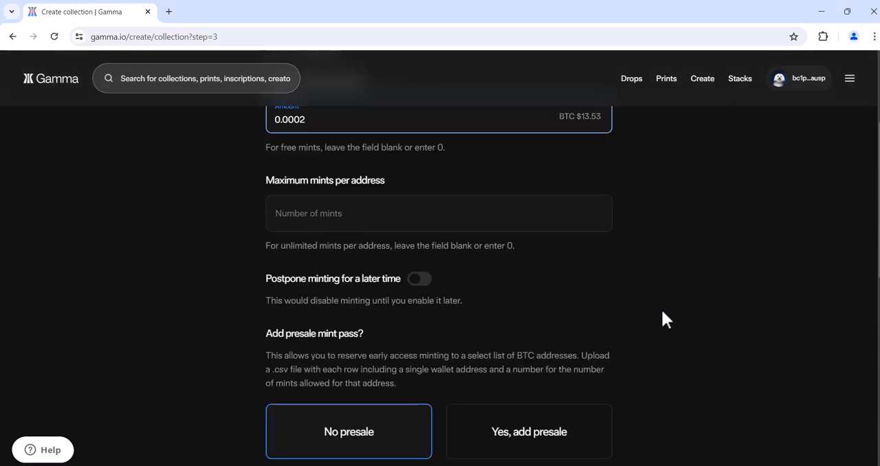
pyautogui.moveTo(418, 303)
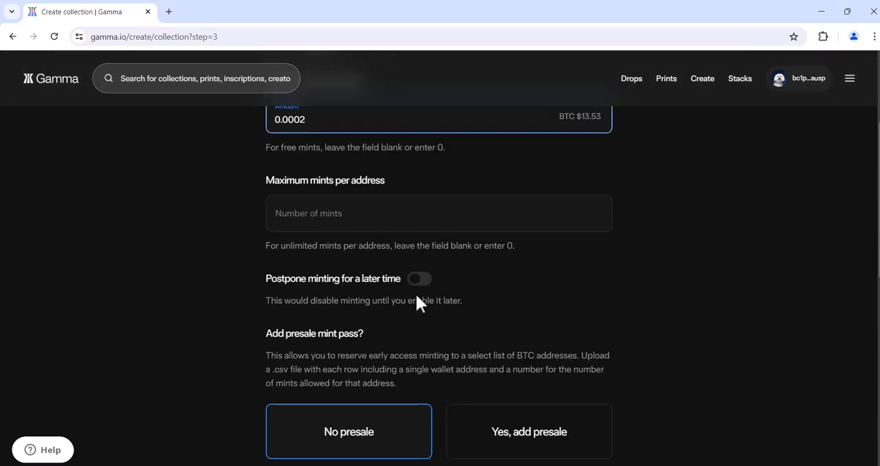
pyautogui.click(419, 279)
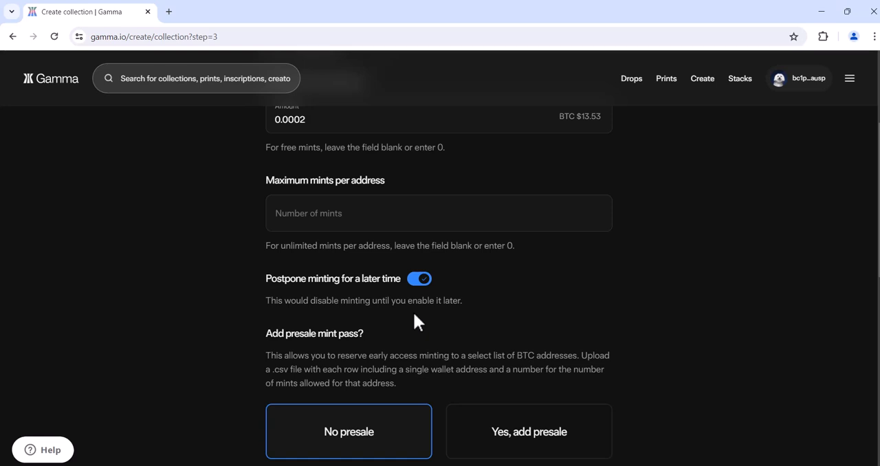
pyautogui.moveTo(495, 343)
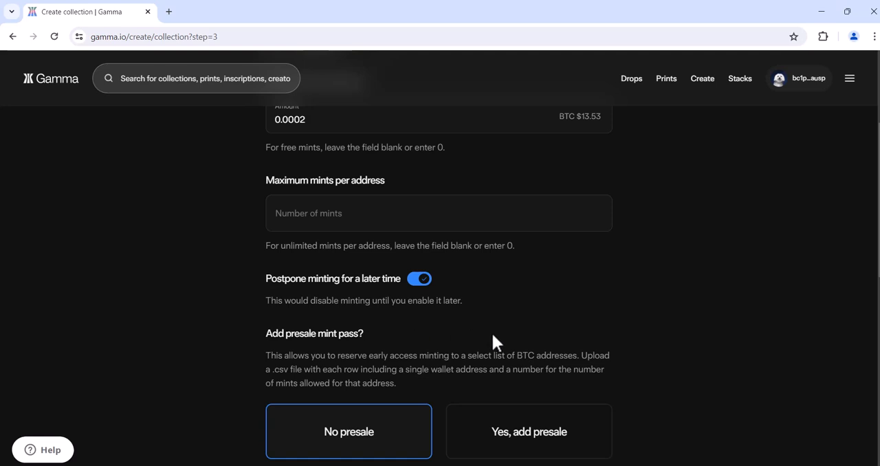
pyautogui.scroll(-3)
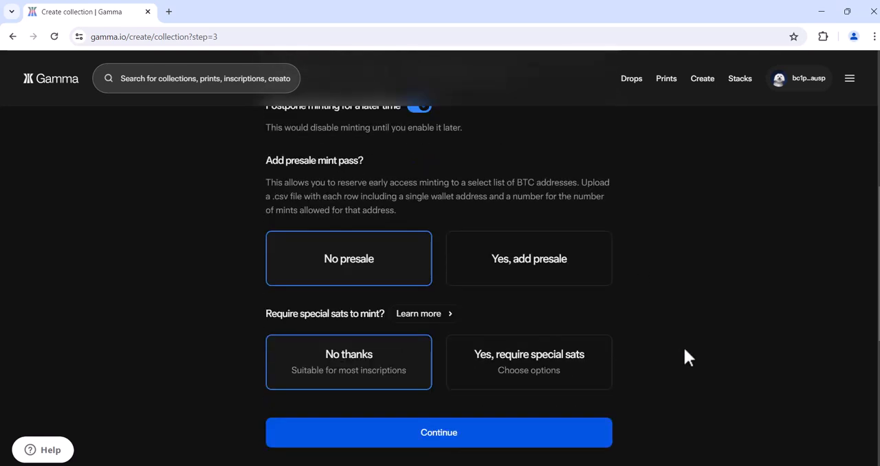
pyautogui.moveTo(640, 272)
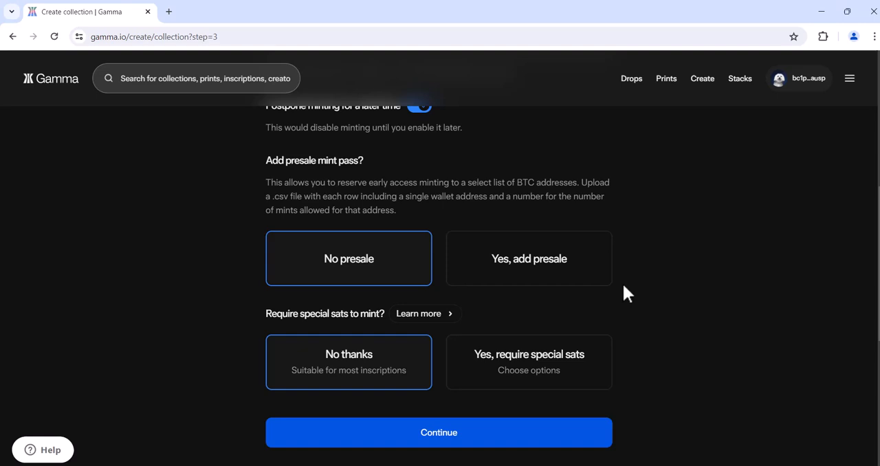
# Step: Select the 'No presale' card after briefly choosing 'Yes, add presale'
pyautogui.click(528, 258)
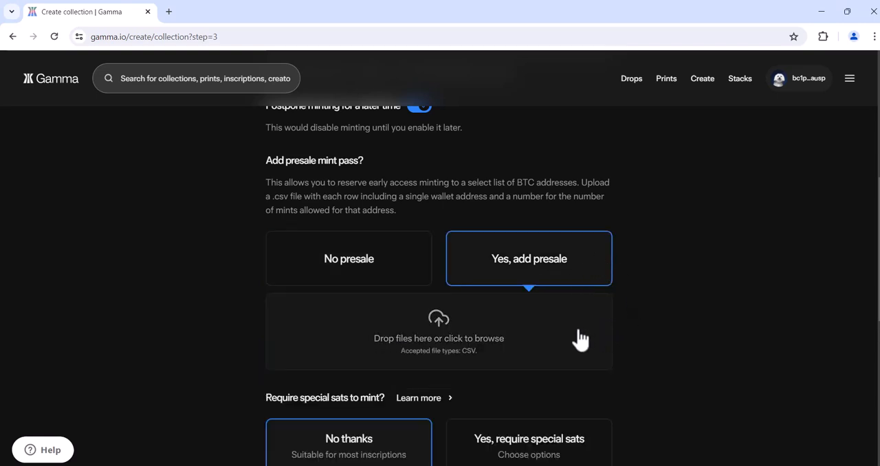
pyautogui.moveTo(516, 346)
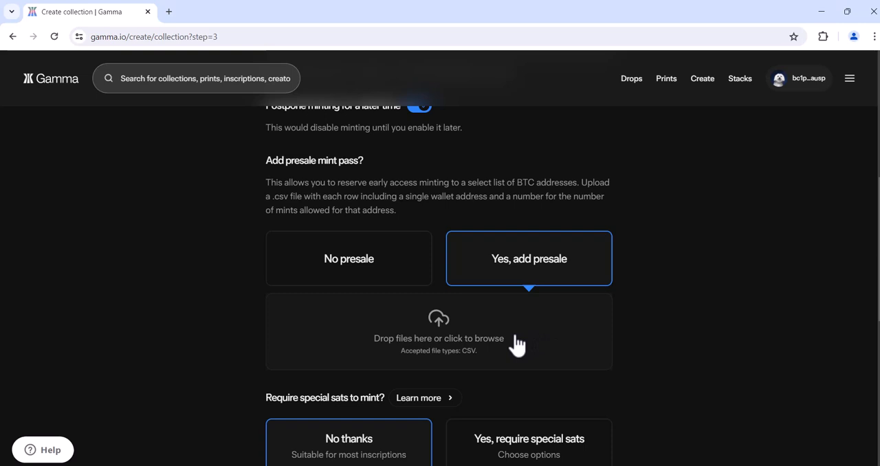
pyautogui.moveTo(349, 266)
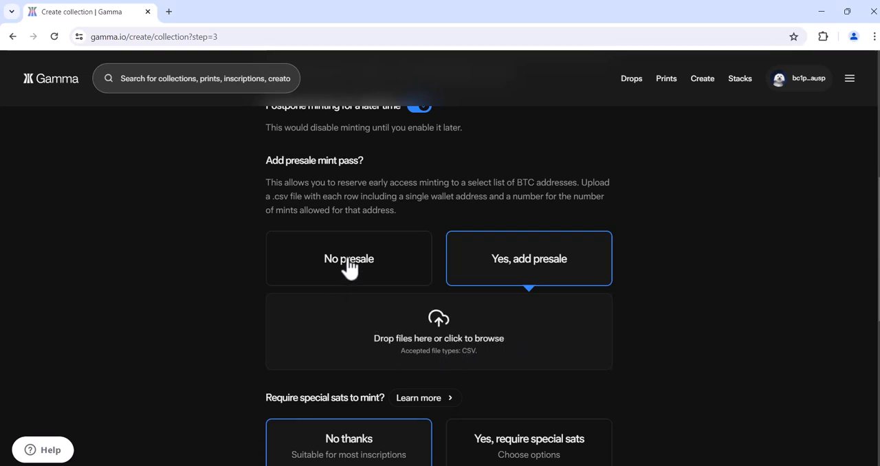
pyautogui.click(348, 258)
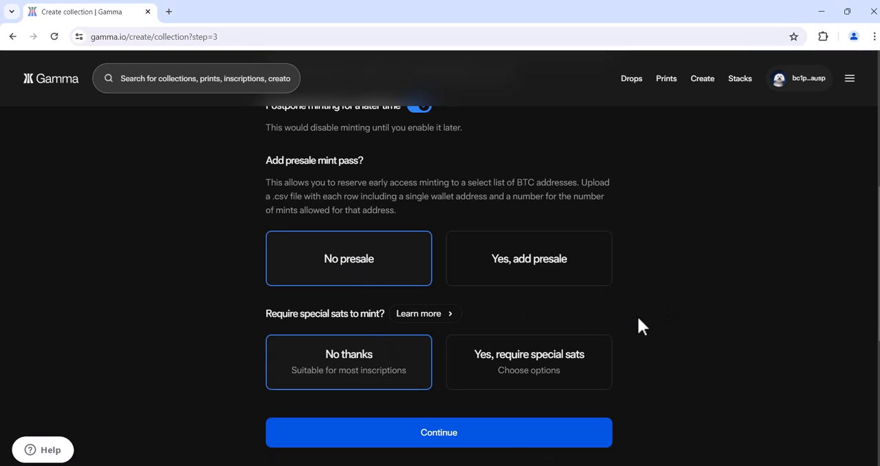
pyautogui.moveTo(640, 348)
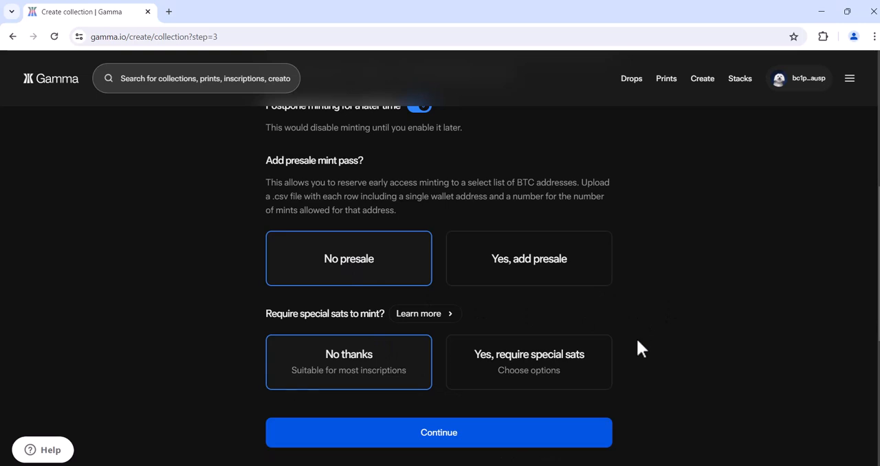
pyautogui.moveTo(550, 385)
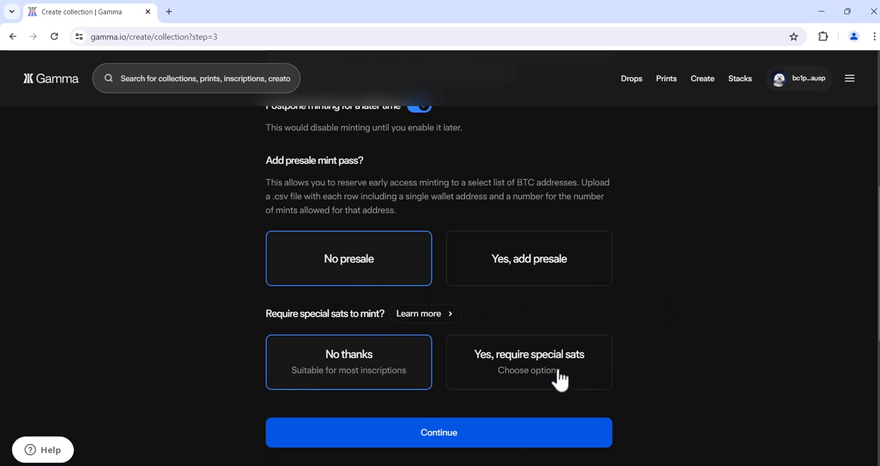
pyautogui.click(529, 362)
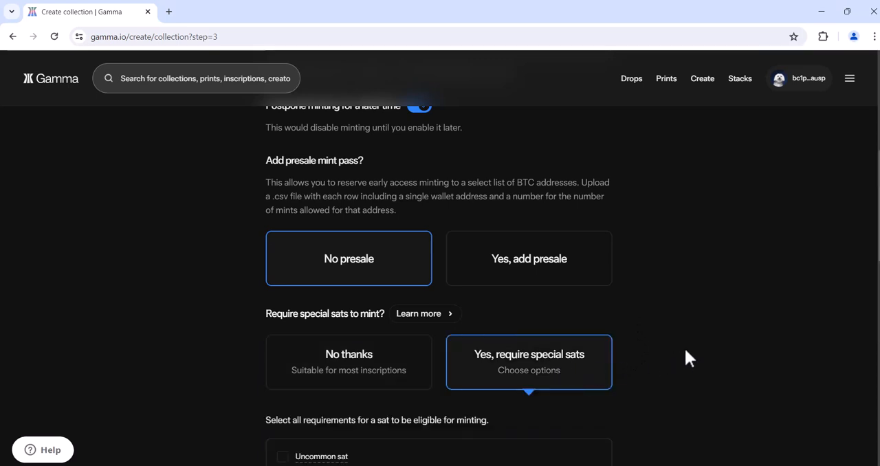
pyautogui.scroll(-3)
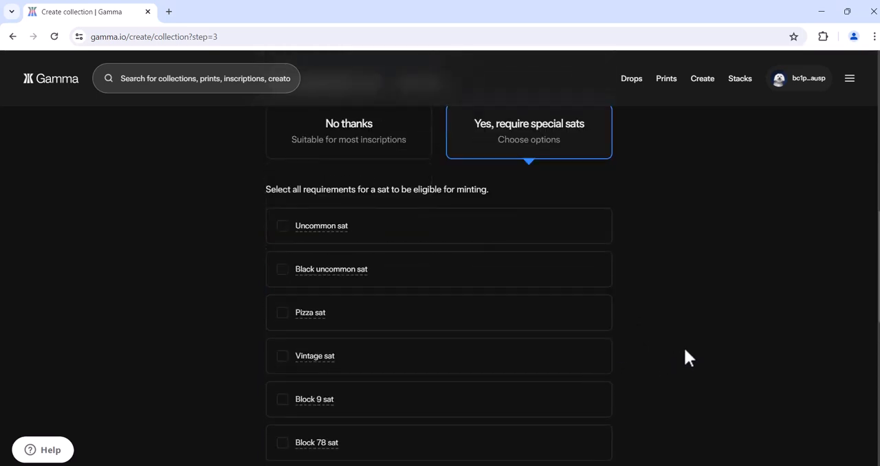
pyautogui.scroll(-3)
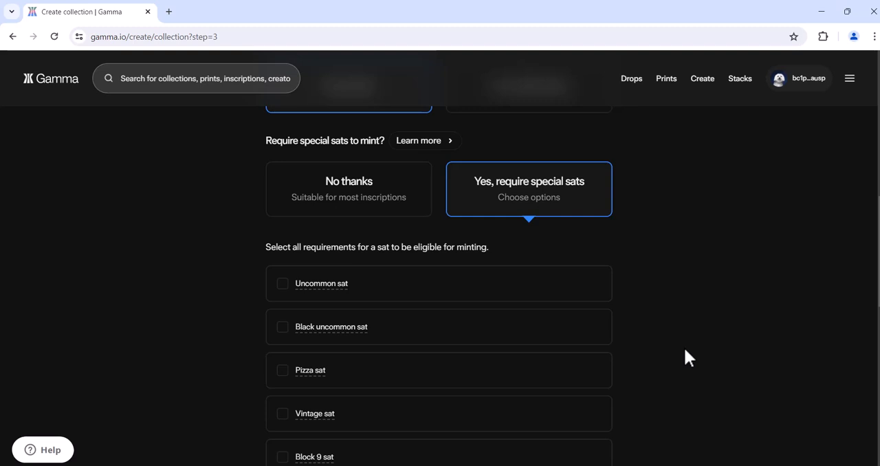
pyautogui.moveTo(382, 248)
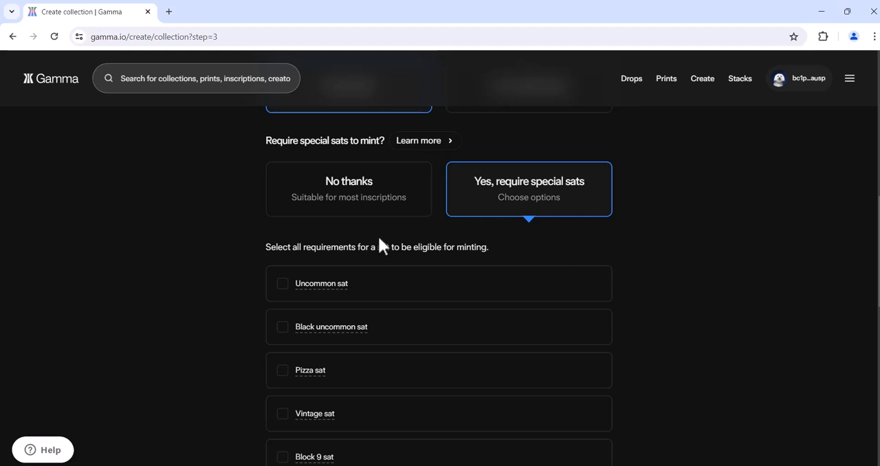
pyautogui.moveTo(375, 233)
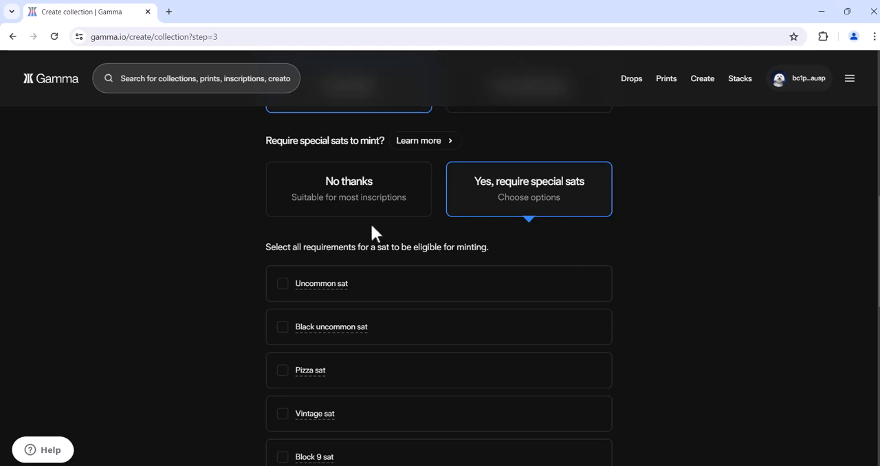
pyautogui.click(349, 189)
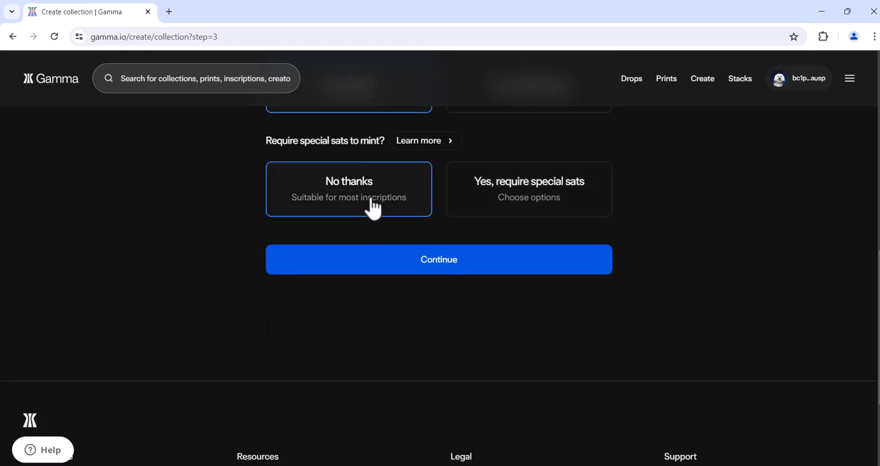
pyautogui.moveTo(387, 236)
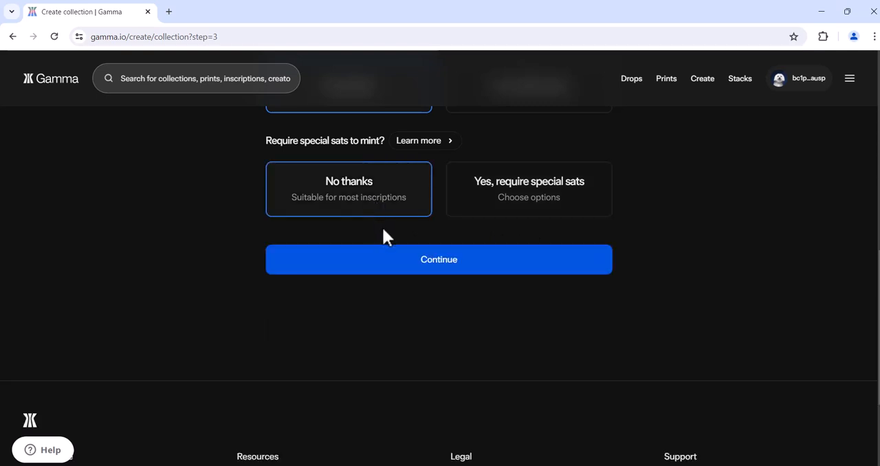
pyautogui.moveTo(421, 268)
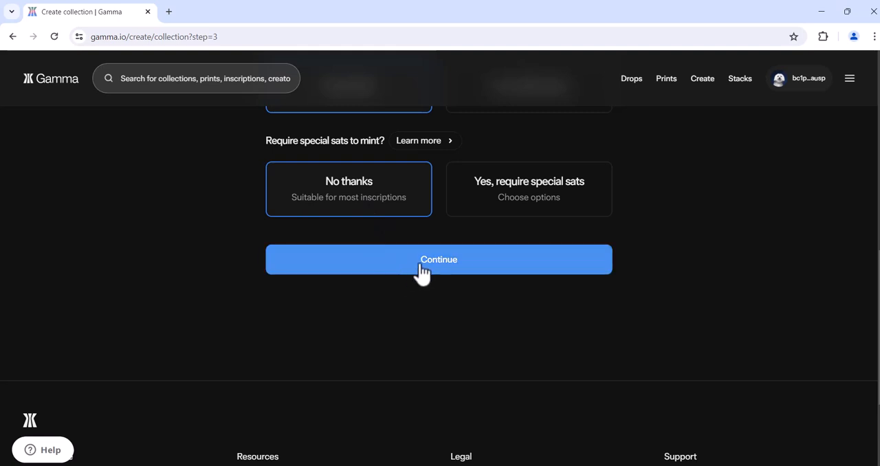
# Step: Continue to the review step and scroll the Review terms box to 100%
pyautogui.click(438, 259)
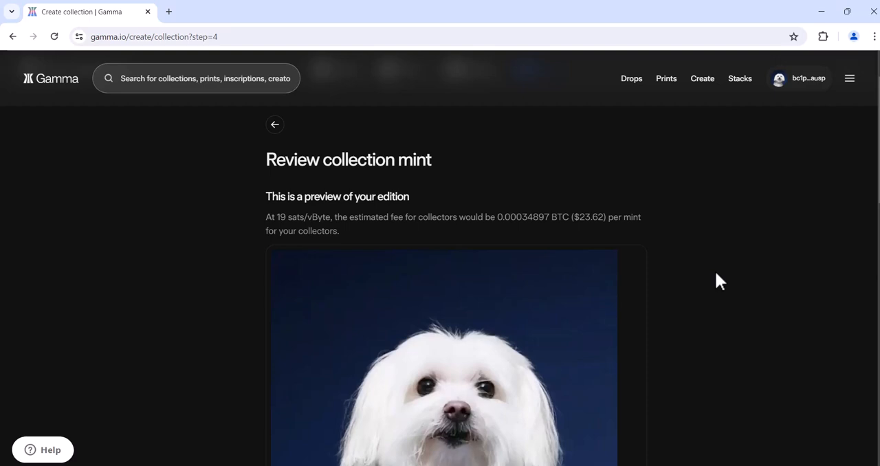
pyautogui.scroll(-3)
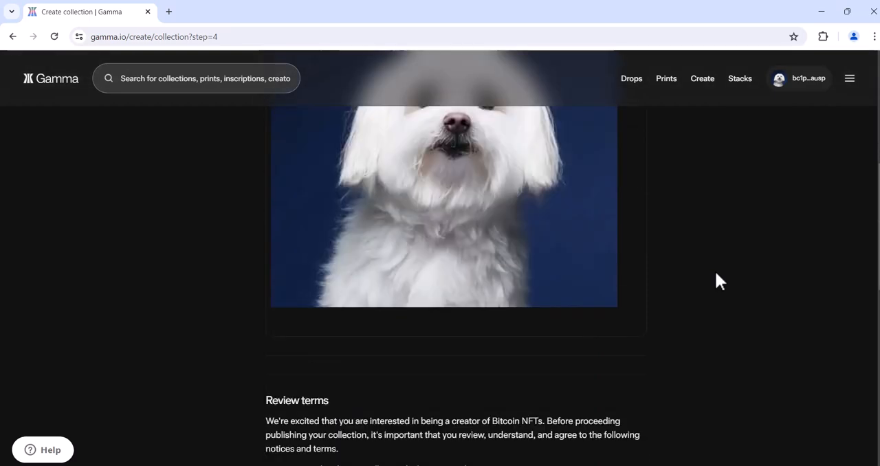
pyautogui.scroll(-3)
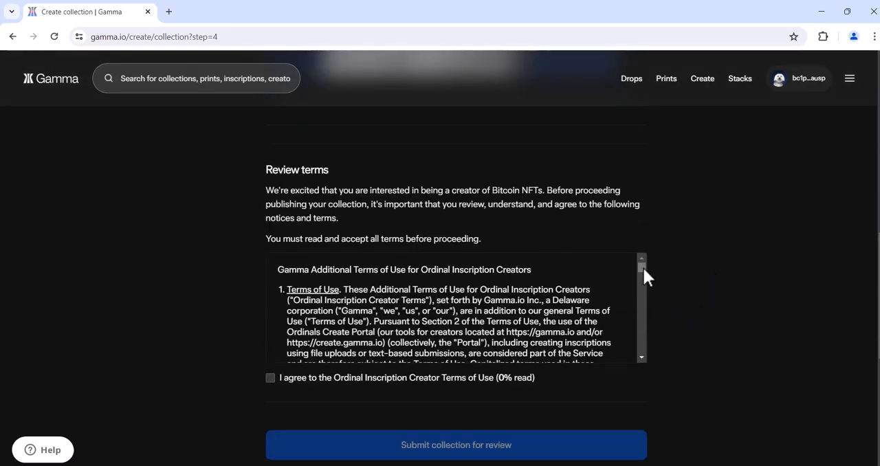
pyautogui.scroll(-3)
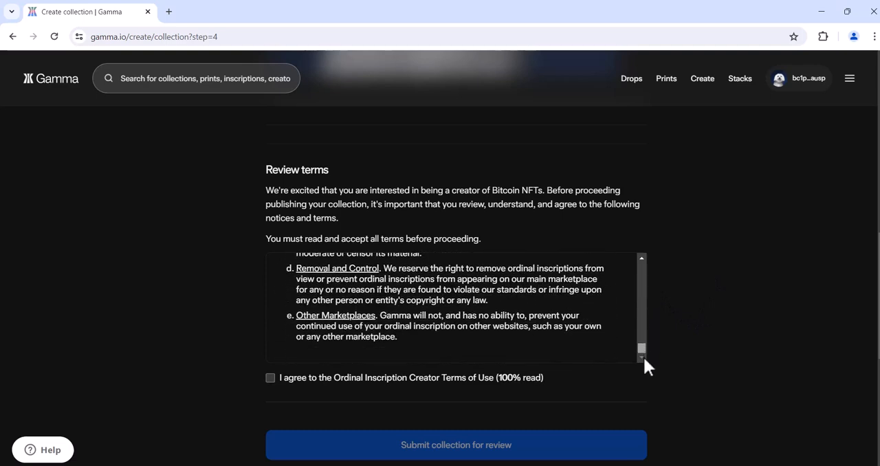
pyautogui.moveTo(276, 404)
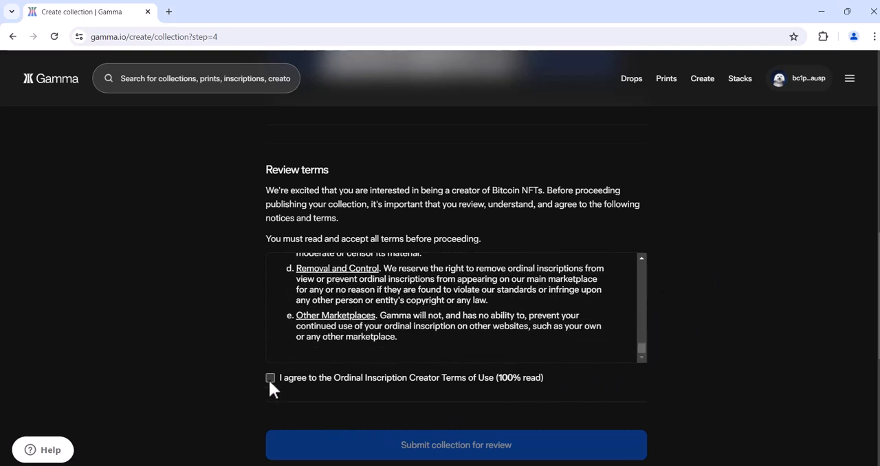
# Step: Agree to the Ordinal Inscription Creator Terms of Use and submit the collection
pyautogui.click(271, 378)
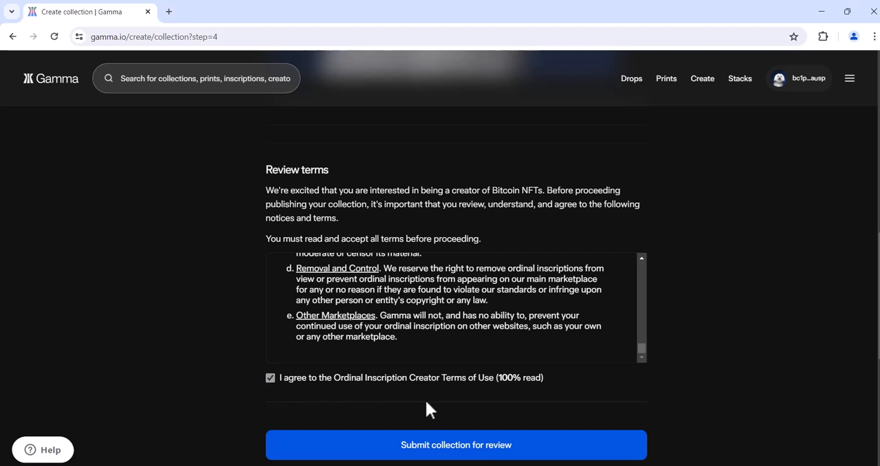
pyautogui.moveTo(531, 456)
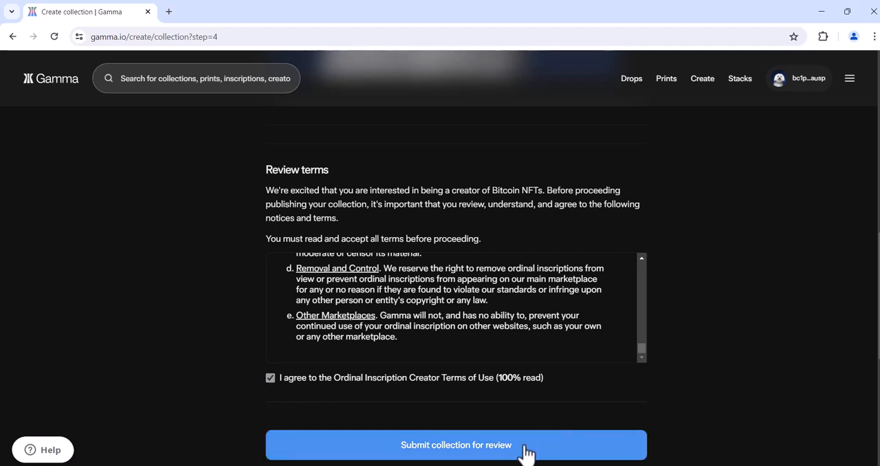
pyautogui.click(456, 445)
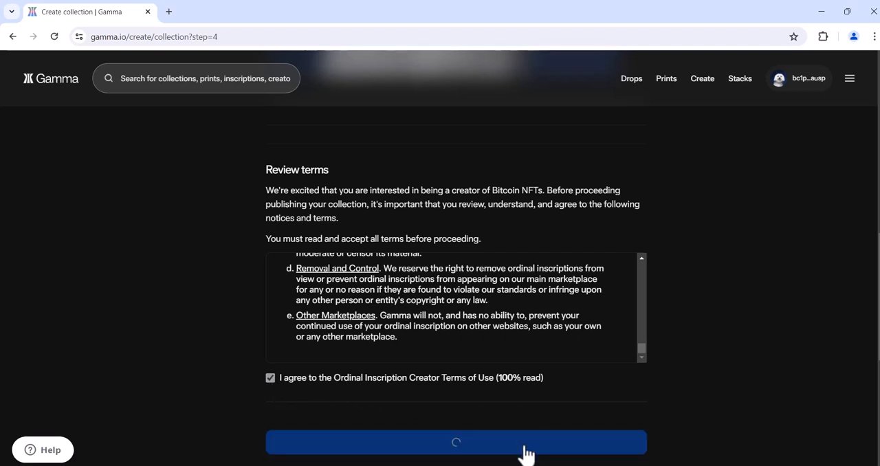
pyautogui.click(456, 442)
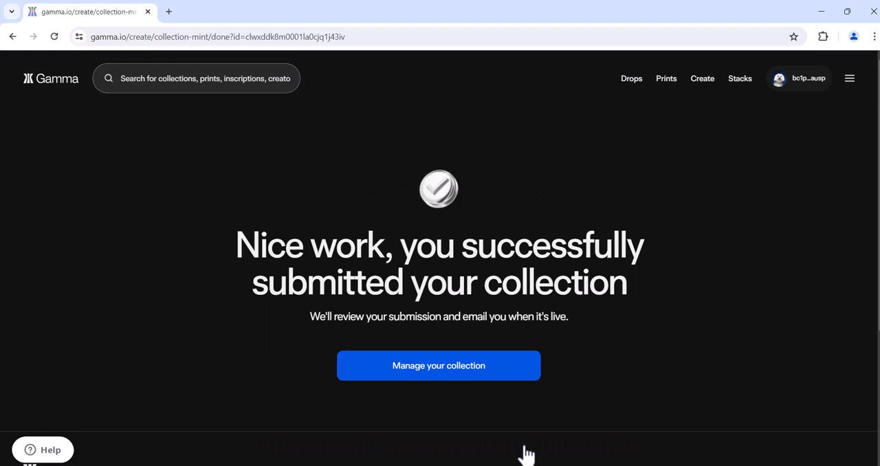